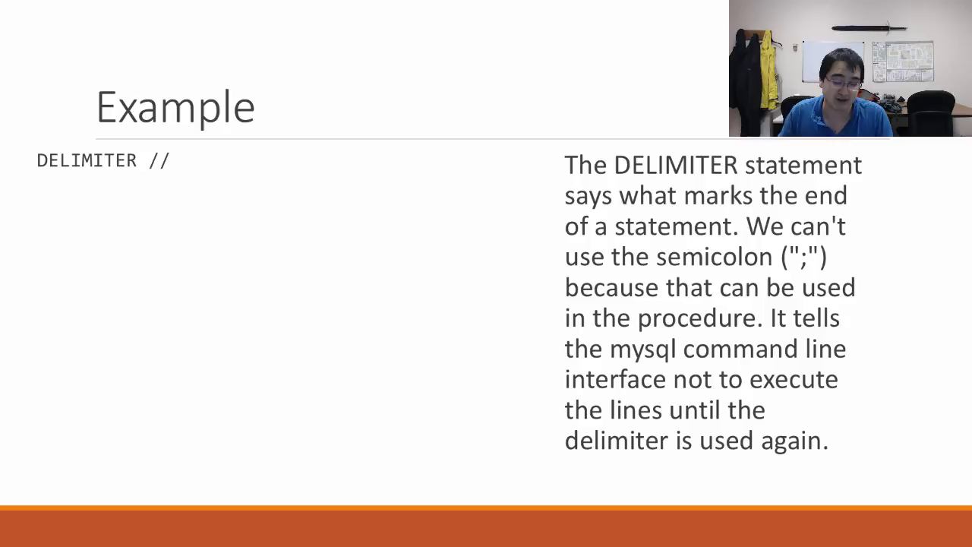
Step: Reveal the full add_now_to_log example, from CREATE PROCEDURE through the CALL statement
{"action": "type", "text": "CREATE PROCEDURE add_now_to_log()"}
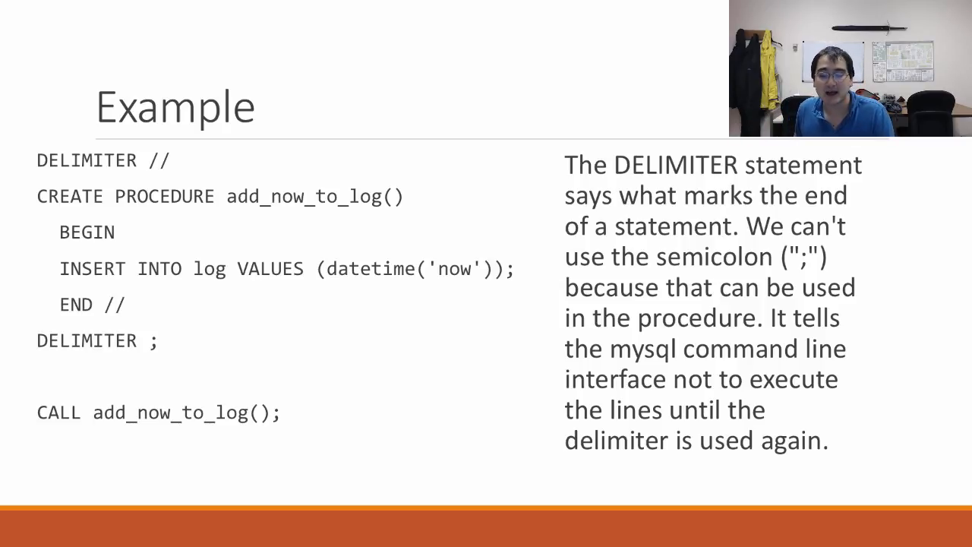
{"action": "key", "text": "right"}
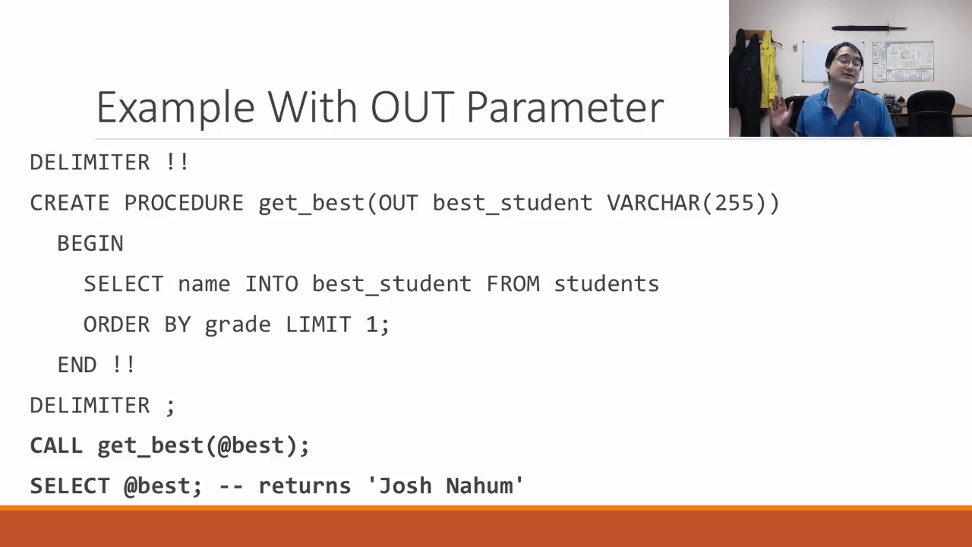